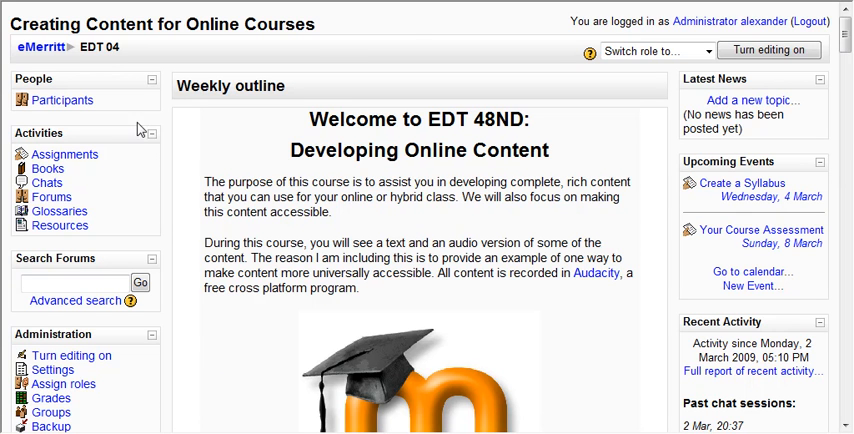
mouse_move(407, 41)
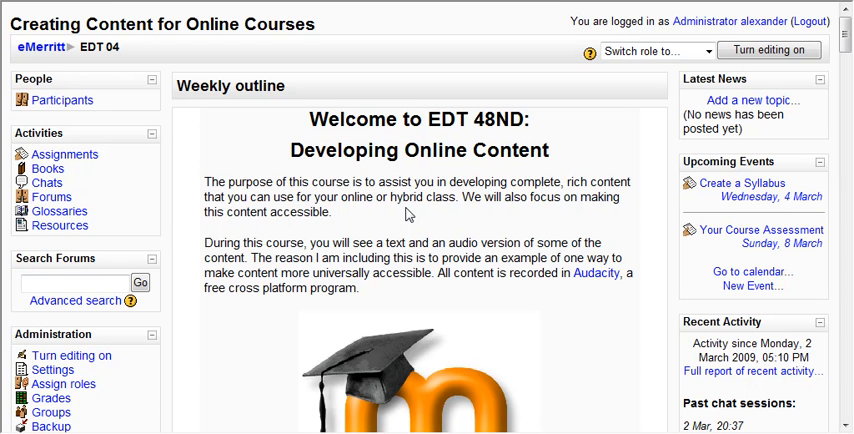
mouse_move(838, 48)
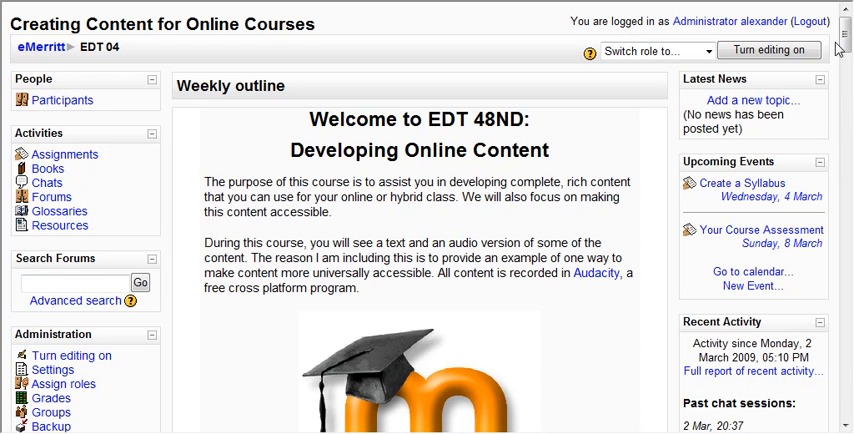
Scroll down to the course activity links, including the virtual office chat
scroll("down", 3)
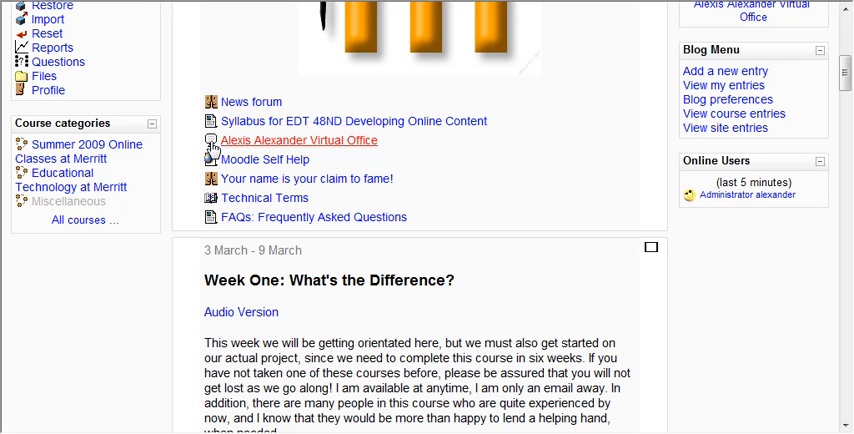
mouse_move(299, 139)
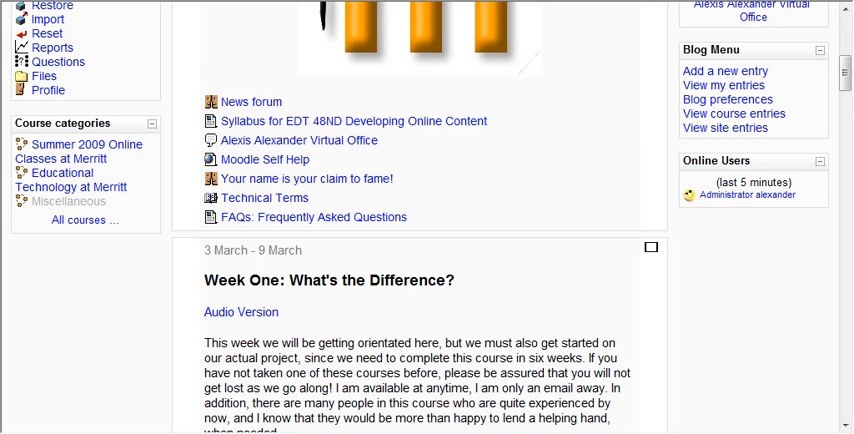
mouse_move(298, 139)
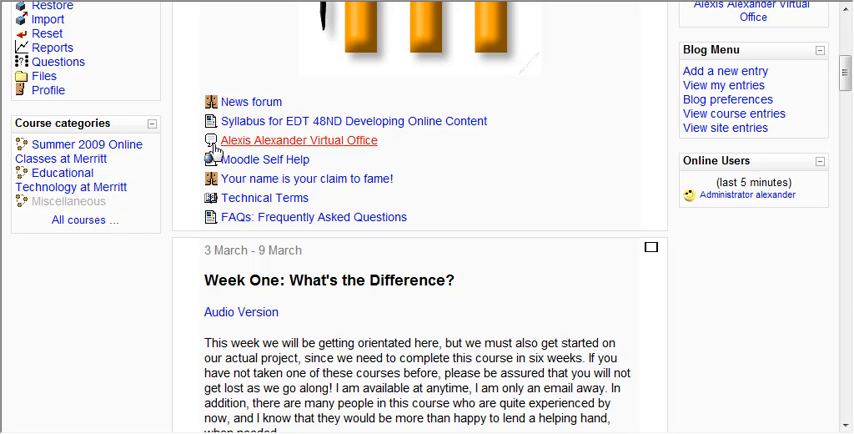
mouse_move(258, 151)
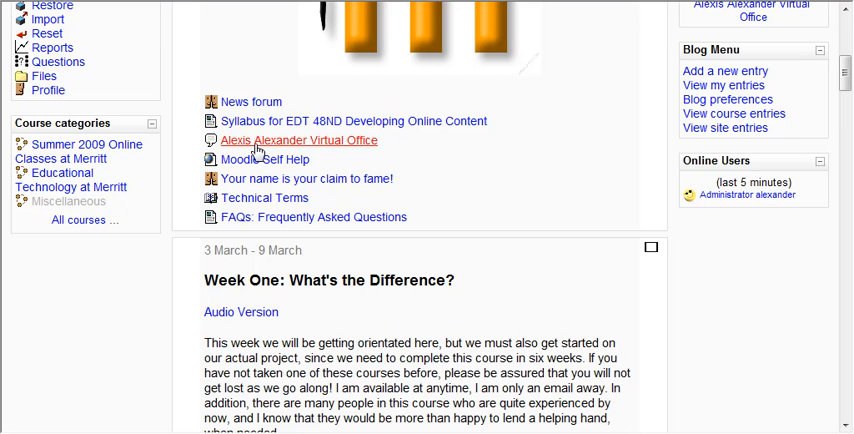
Open the Alexis Alexander Virtual Office chat and enter the live session
left_click(297, 140)
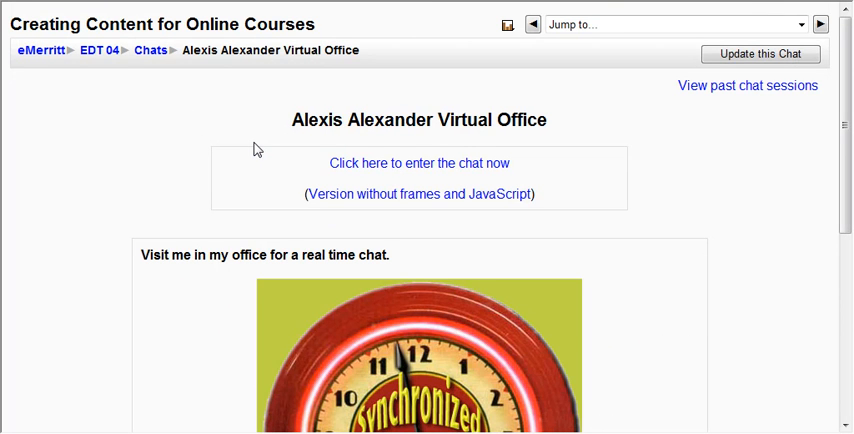
mouse_move(393, 175)
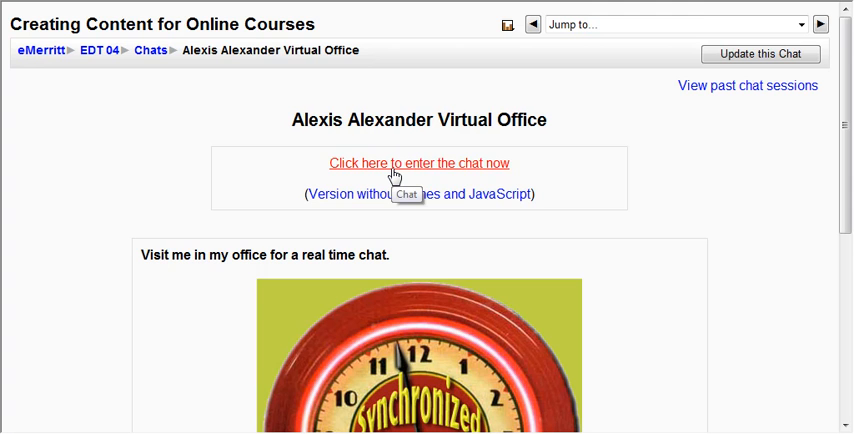
left_click(419, 163)
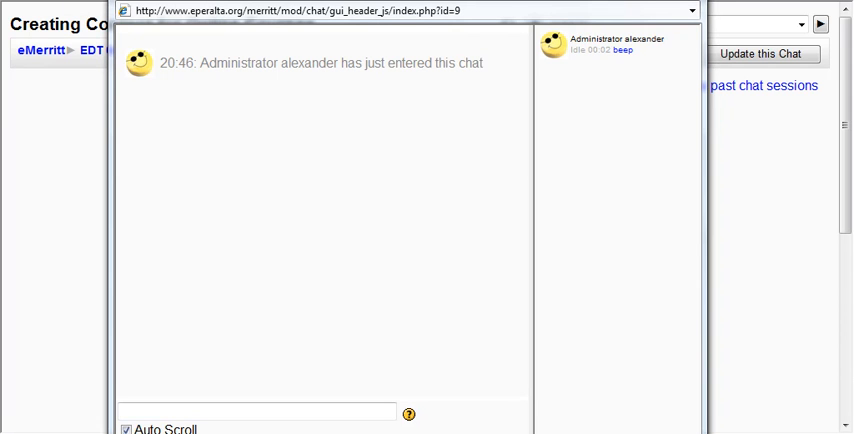
mouse_move(154, 125)
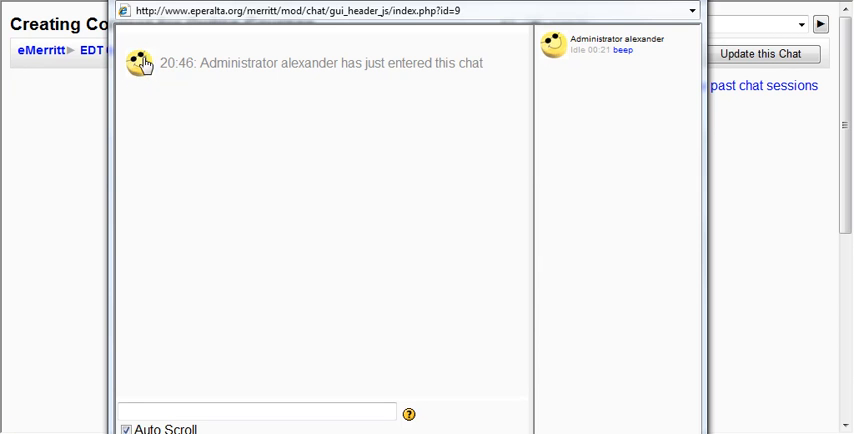
mouse_move(242, 80)
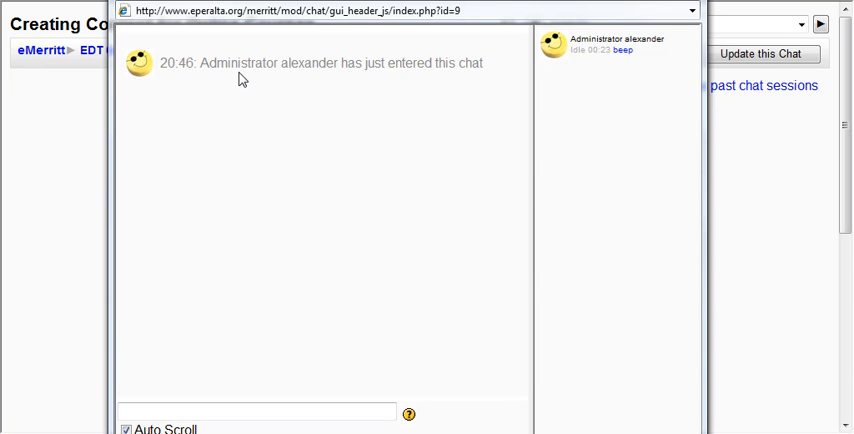
mouse_move(334, 105)
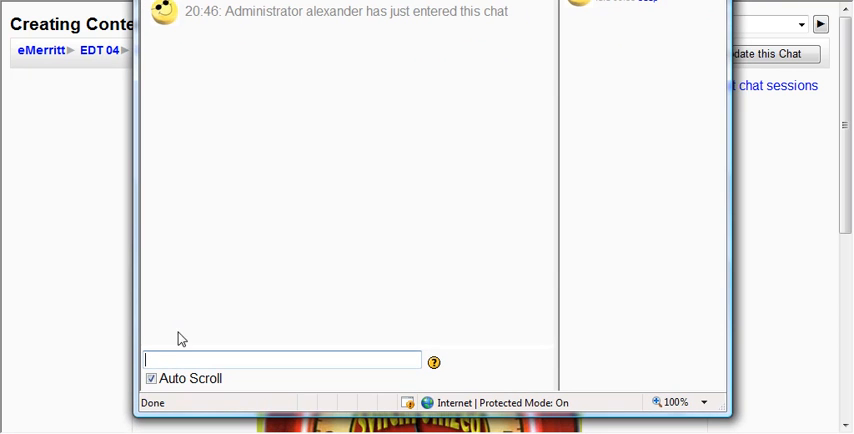
Send 'hello I am in the chat now' in the virtual office chat
type("he")
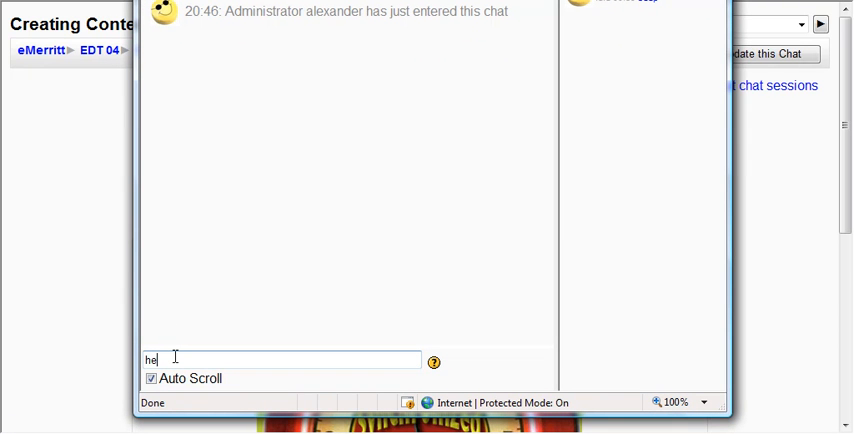
type("llo")
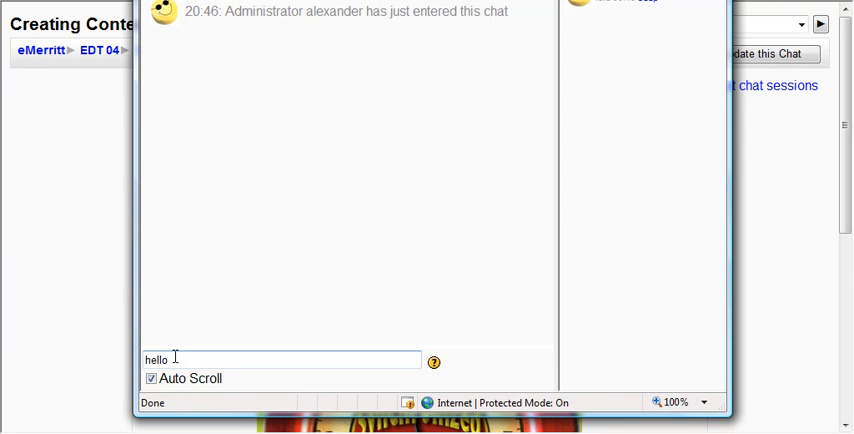
type("I am in the ch")
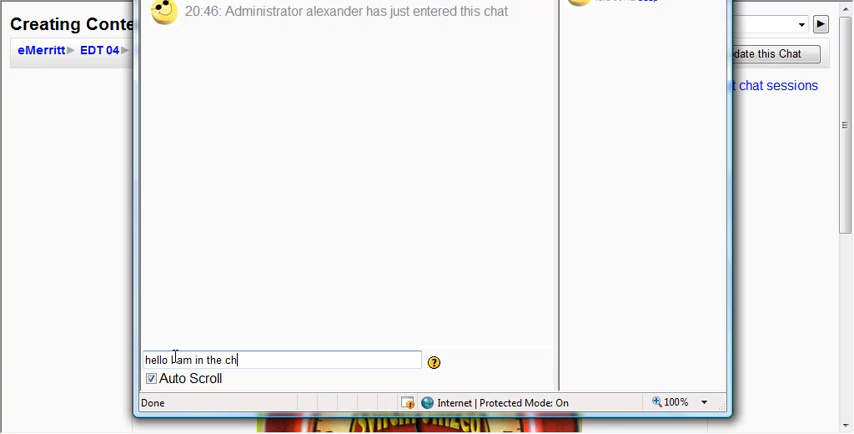
type("now")
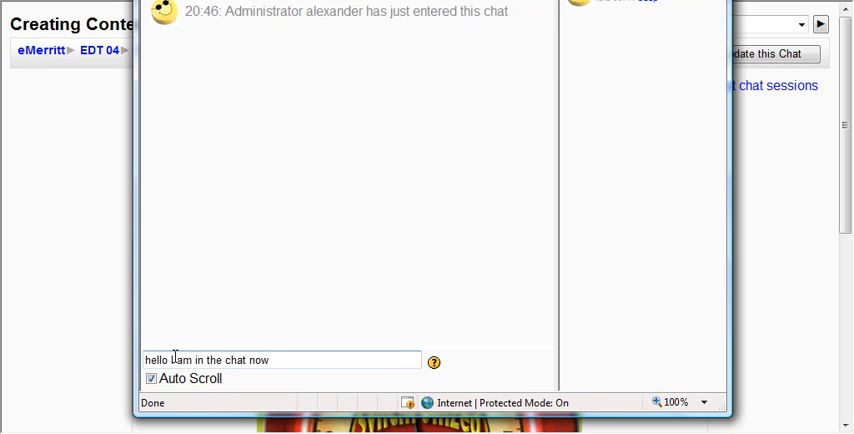
key("Return")
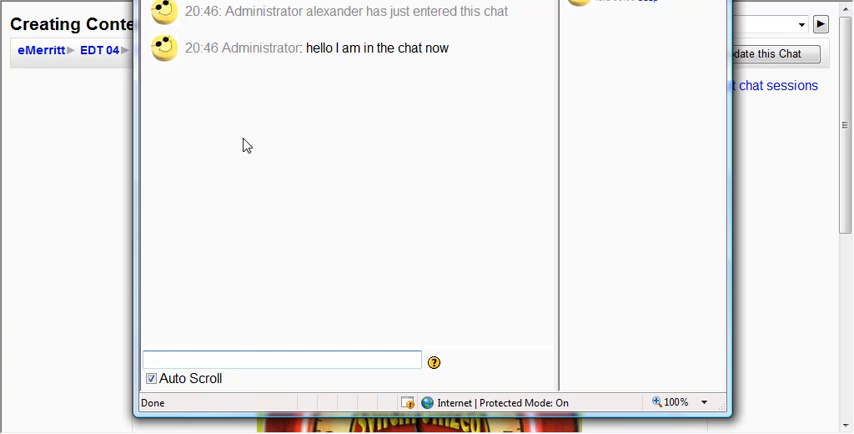
mouse_move(259, 41)
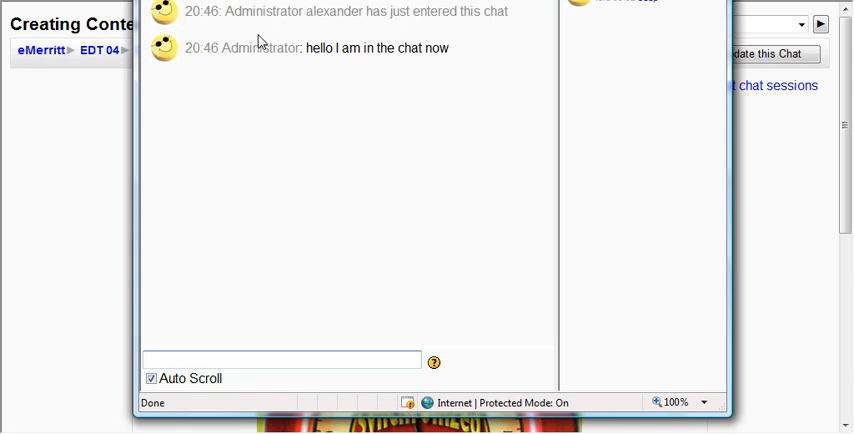
mouse_move(281, 204)
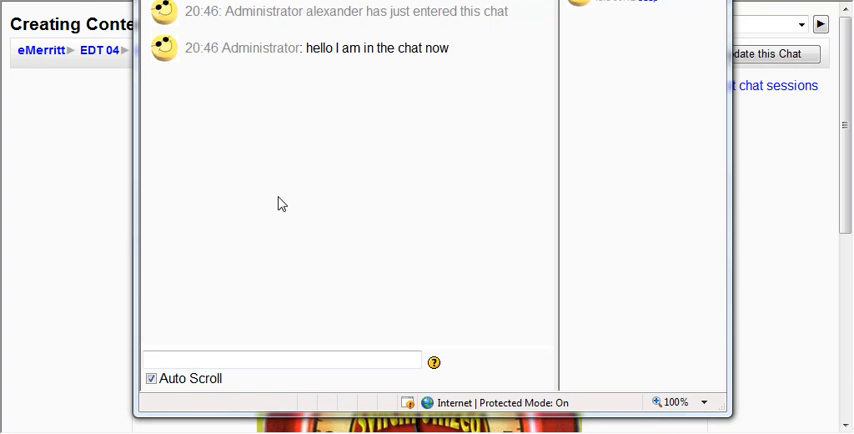
mouse_move(415, 42)
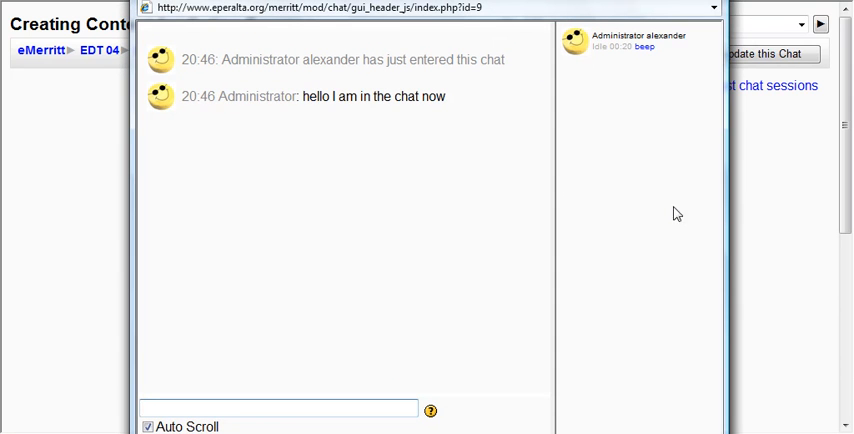
mouse_move(651, 27)
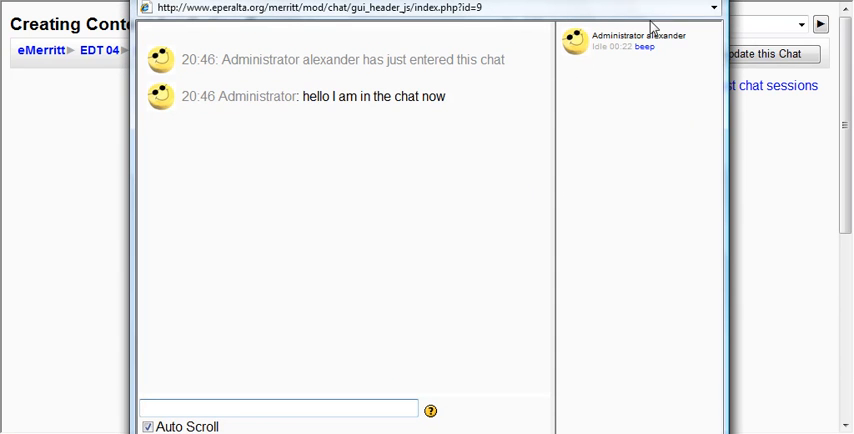
mouse_move(574, 82)
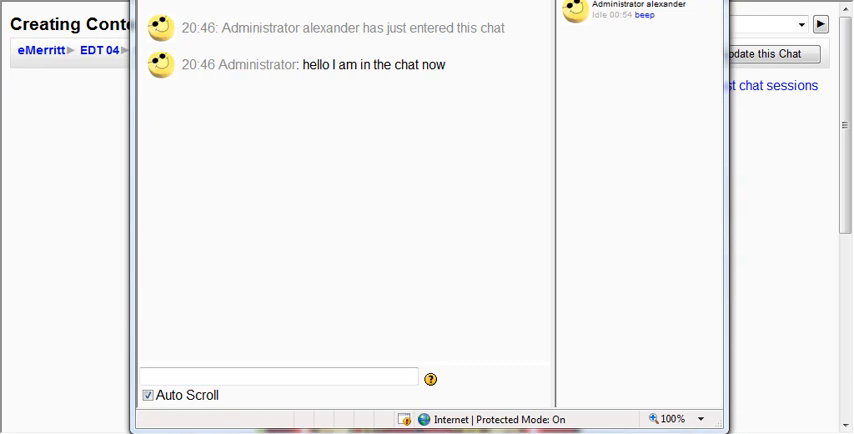
mouse_move(198, 174)
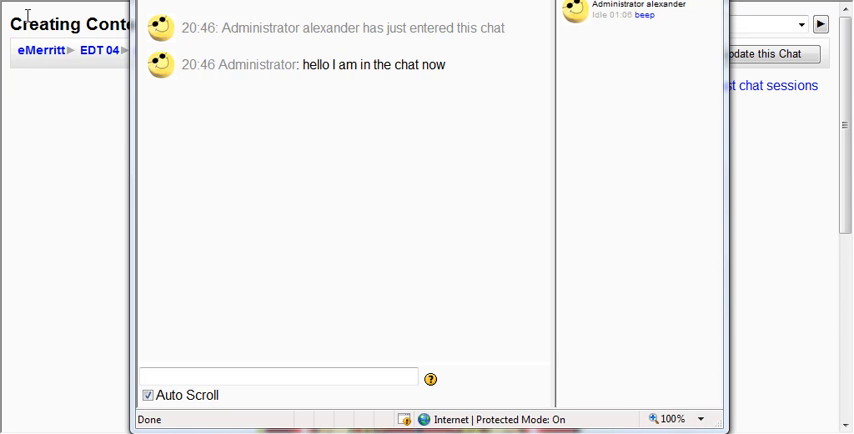
mouse_move(210, 151)
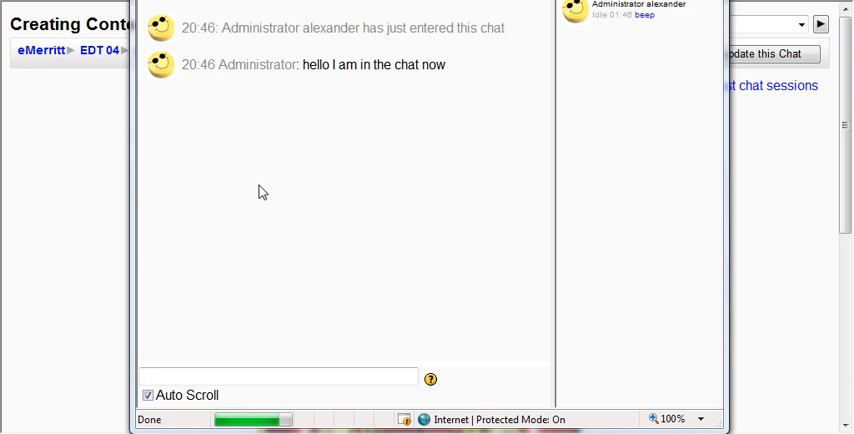
mouse_move(277, 180)
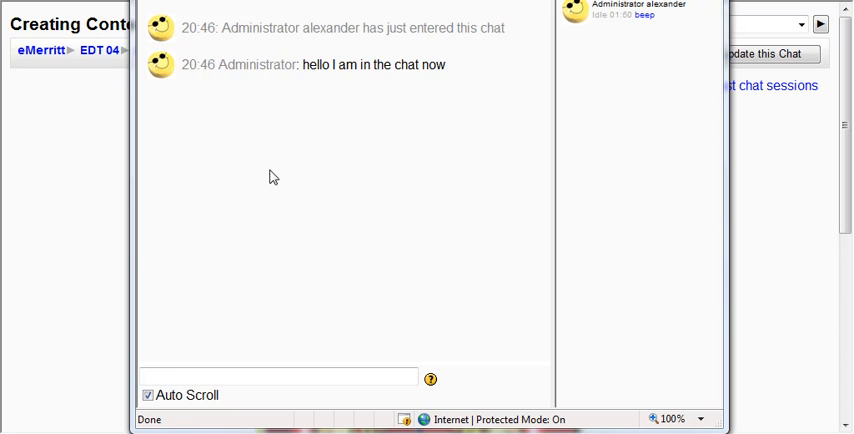
mouse_move(280, 178)
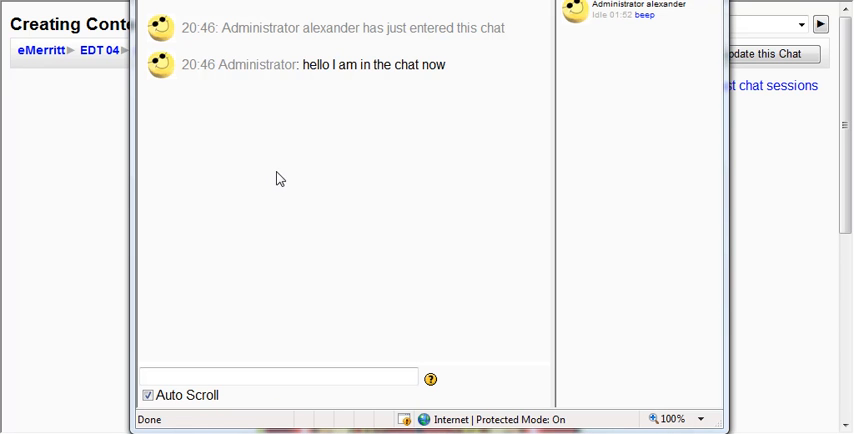